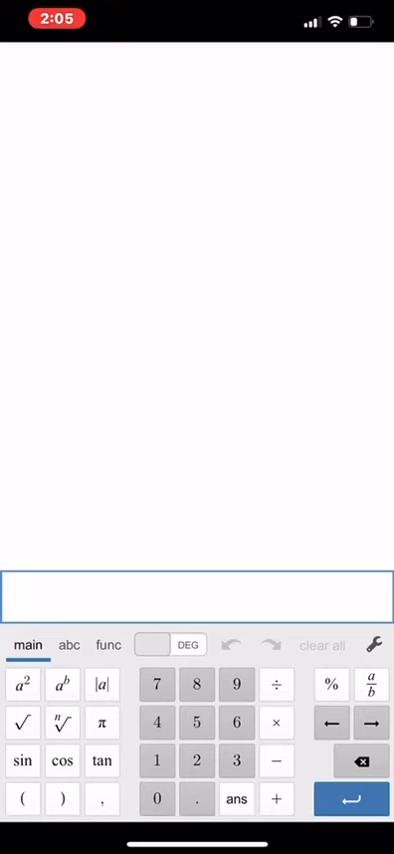
Begin a new expression with an empty inverse sine, sin⁻¹( , from the function keypad.
left_click(106, 644)
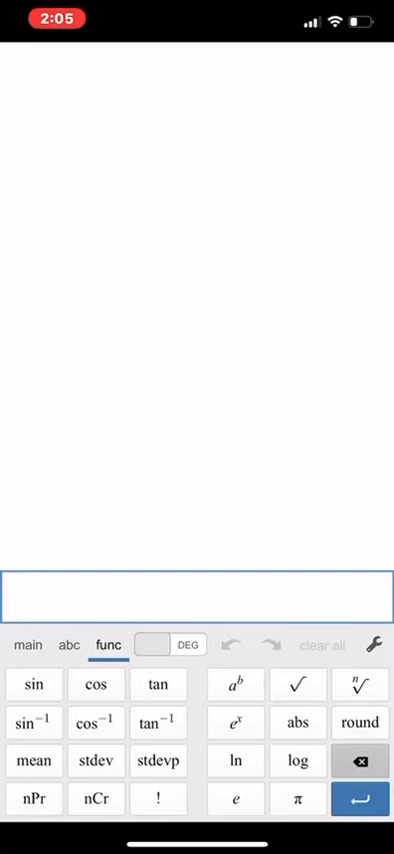
left_click(28, 644)
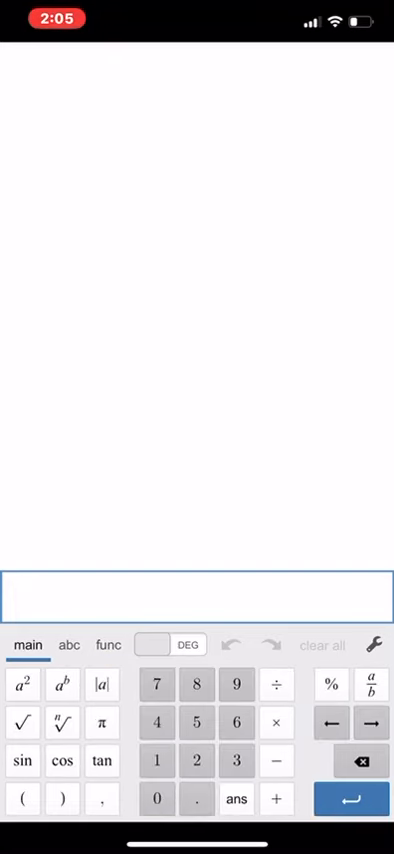
left_click(106, 644)
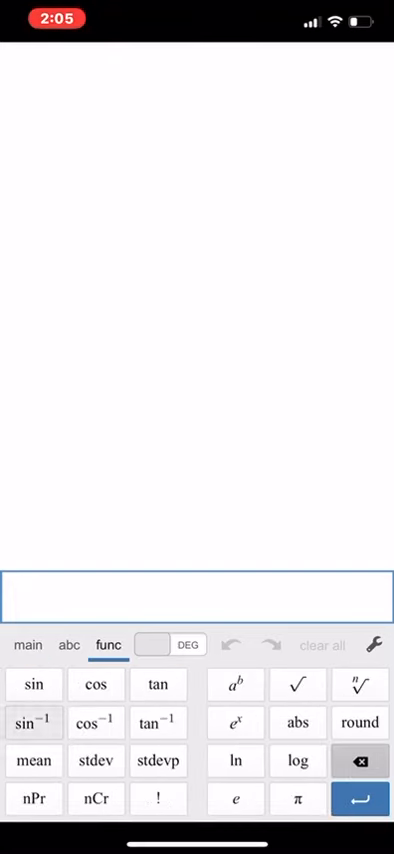
left_click(32, 722)
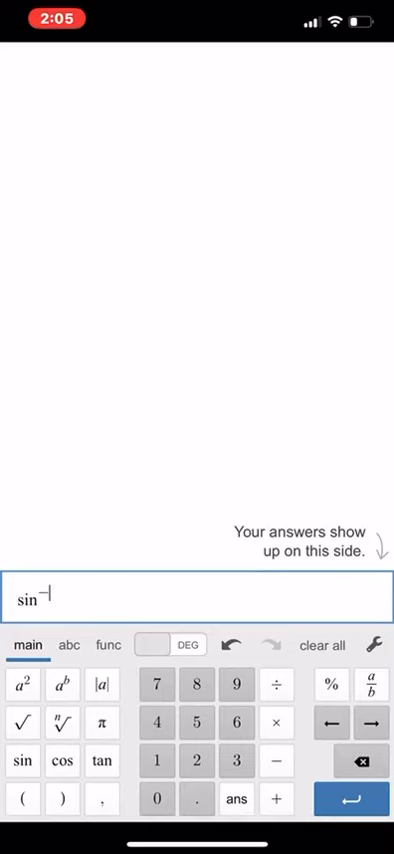
Clear the inverse sine so the expression line is empty.
left_click(320, 644)
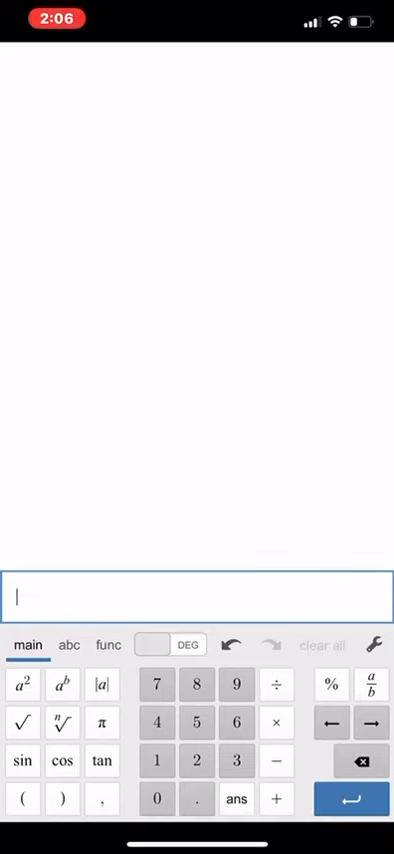
Enter sin(28.4) in degree mode, giving 0.4756242091.
left_click(24, 732)
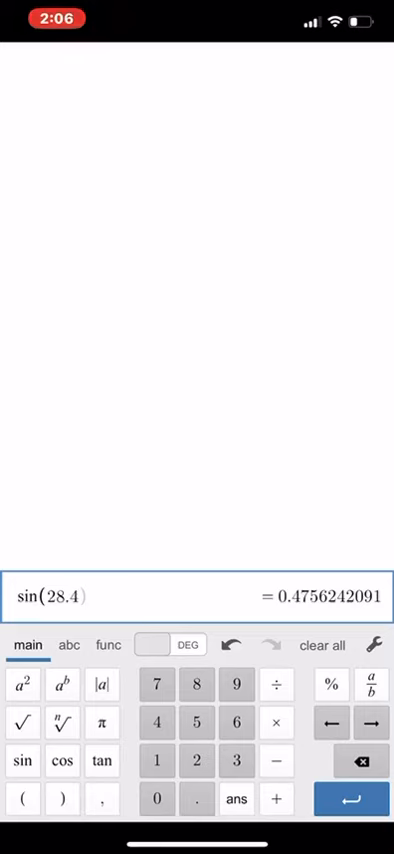
Evaluate 1/sin(28.4) as a fraction, giving 2.102500211.
left_click(320, 644)
type("1/")
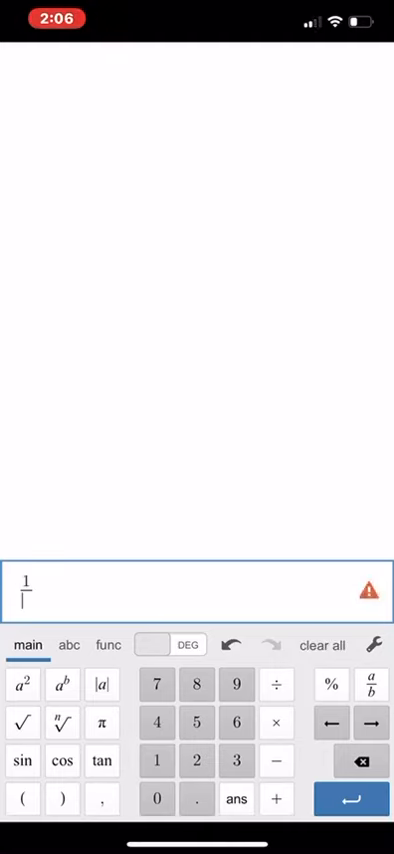
left_click(22, 760)
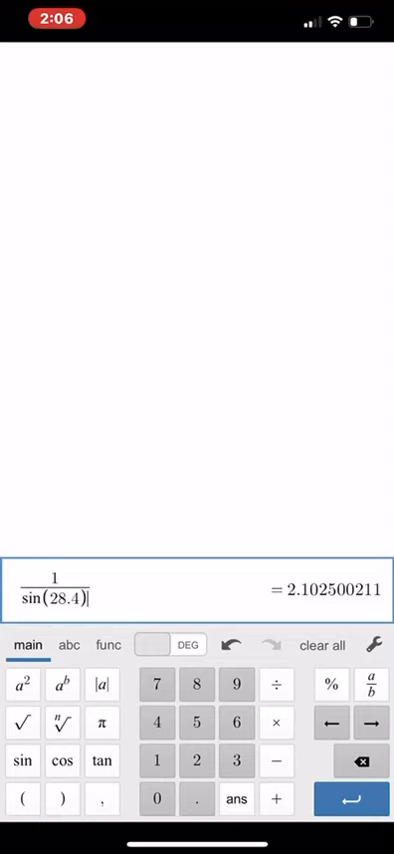
Start over with 1 followed by an empty inverse sine, sin⁻¹(.
left_click(360, 762)
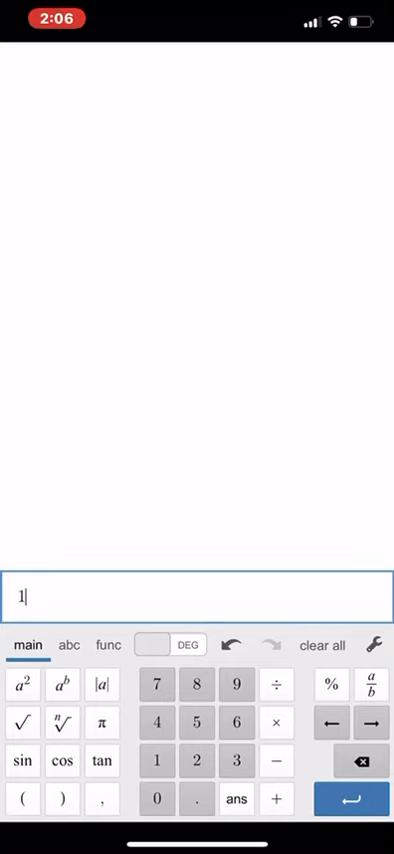
left_click(108, 644)
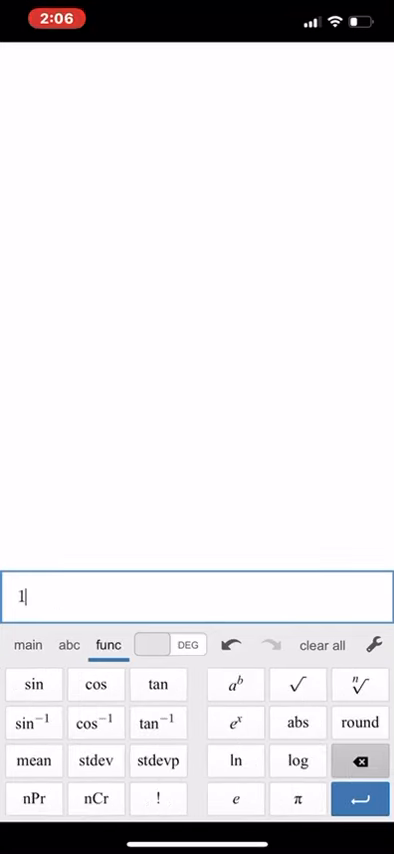
left_click(32, 722)
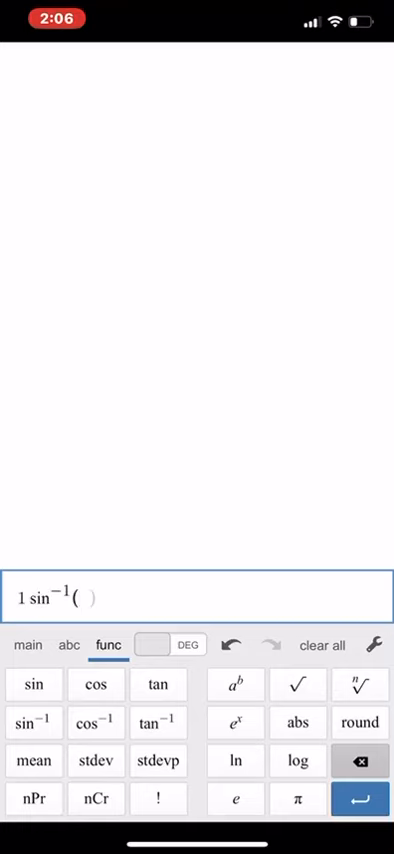